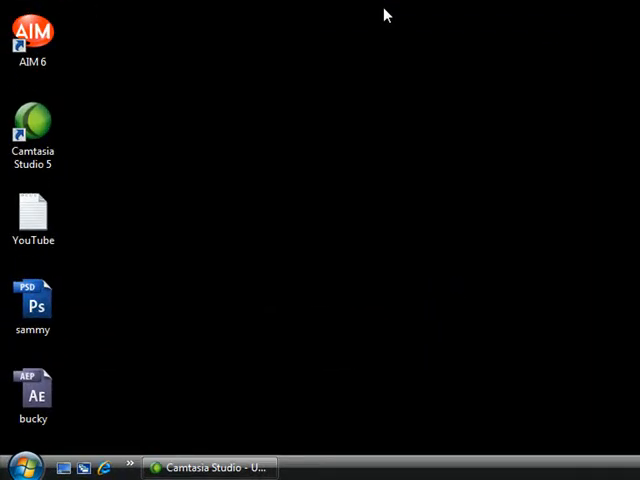
{"action": "mouse_move", "coordinate": [300, 60]}
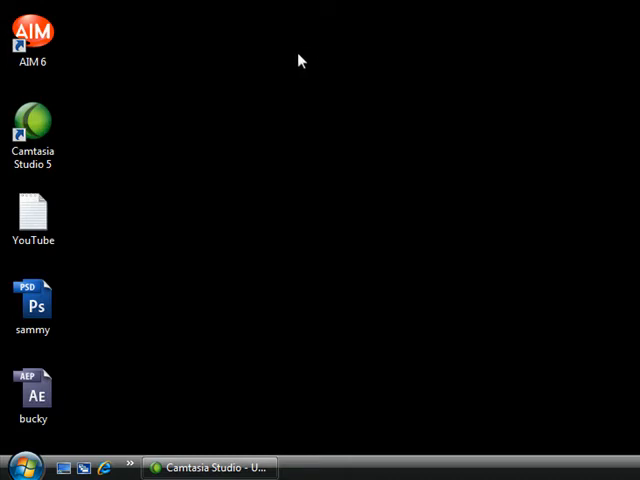
{"action": "mouse_move", "coordinate": [96, 352]}
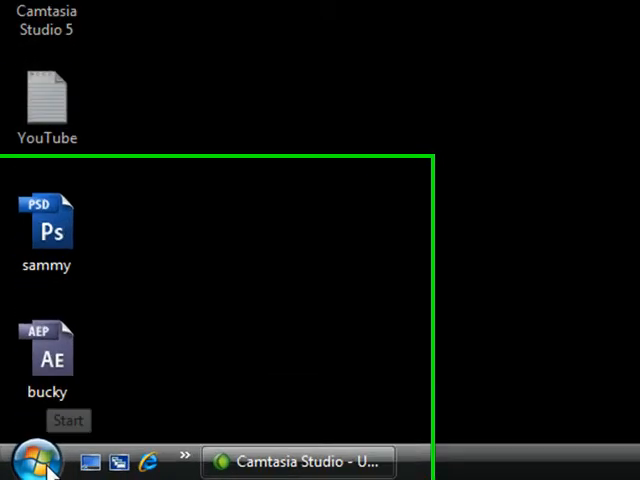
- Launch the Local Group Policy Editor by searching gpedit.msc from the Start menu
{"action": "left_click", "coordinate": [40, 460]}
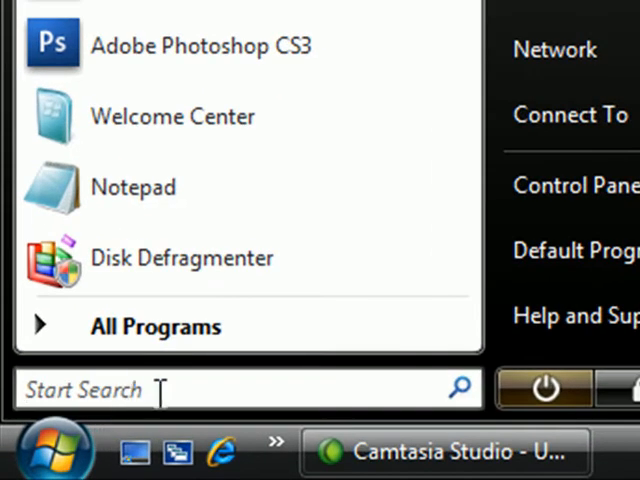
{"action": "left_click", "coordinate": [160, 388]}
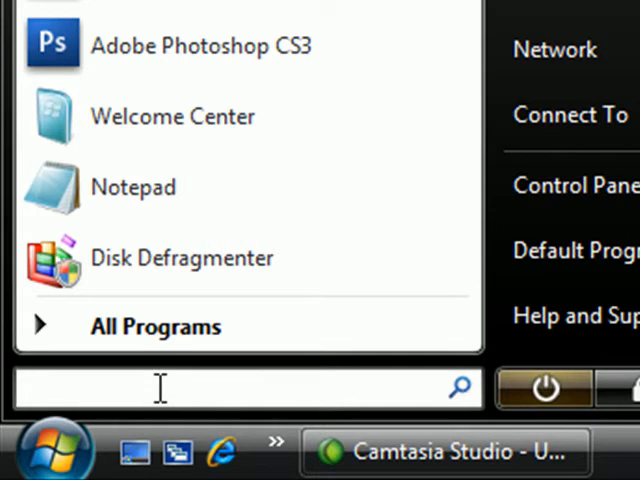
{"action": "type", "text": "gped"}
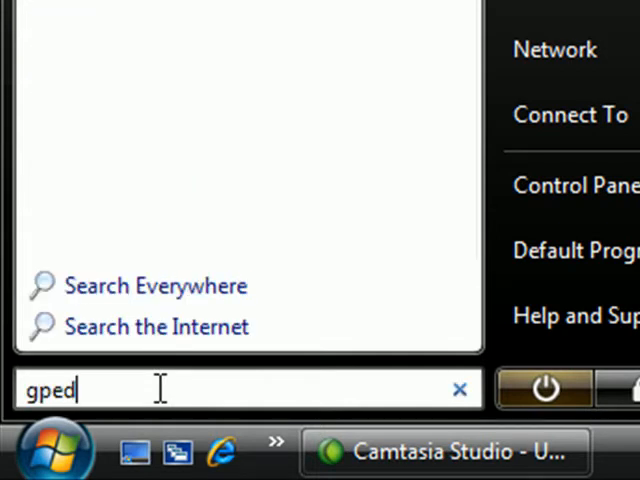
{"action": "type", "text": "it"}
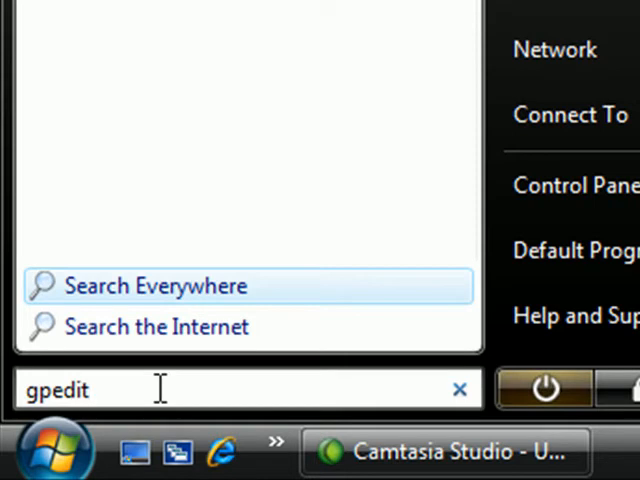
{"action": "type", "text": "."}
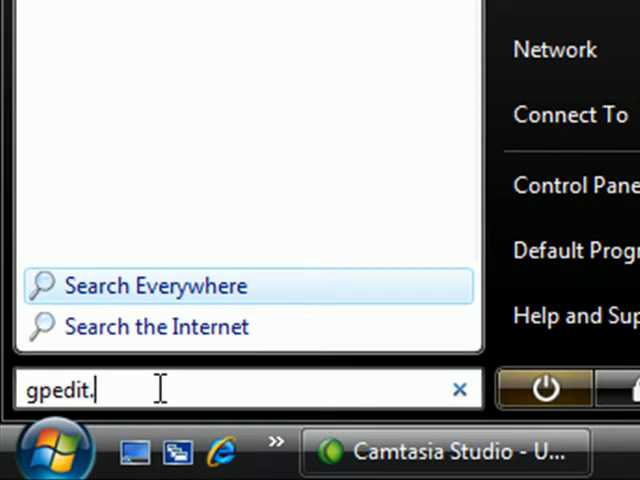
{"action": "type", "text": "msc"}
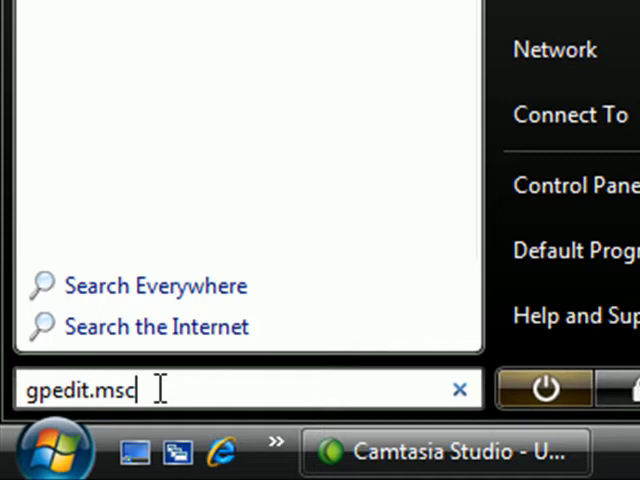
{"action": "key", "text": "Return"}
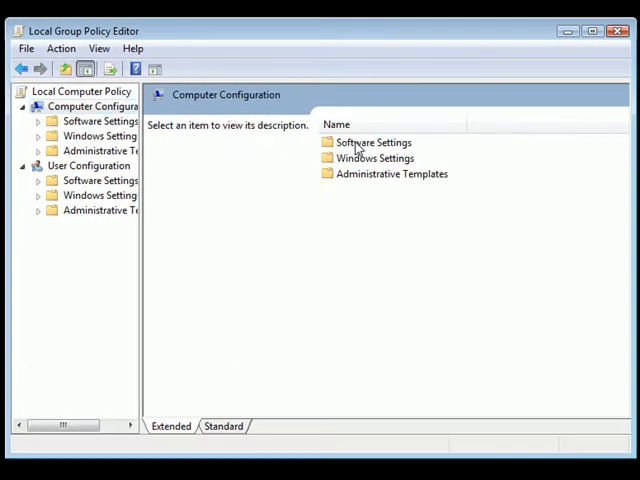
{"action": "mouse_move", "coordinate": [360, 180]}
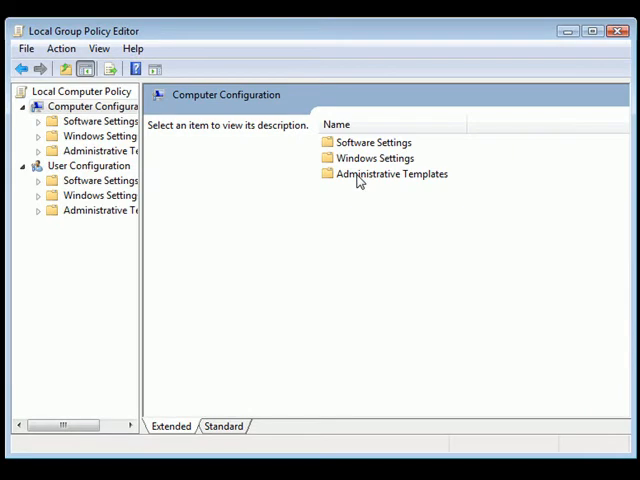
{"action": "mouse_move", "coordinate": [352, 180]}
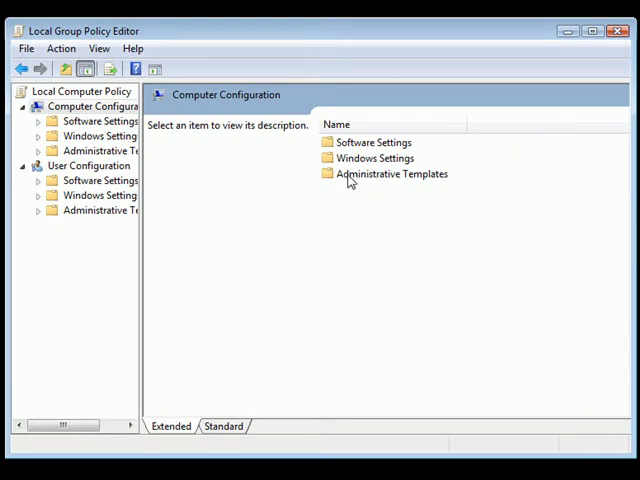
- Expand Administrative Templates and then Windows Components under Computer Configuration
{"action": "double_click", "coordinate": [392, 172]}
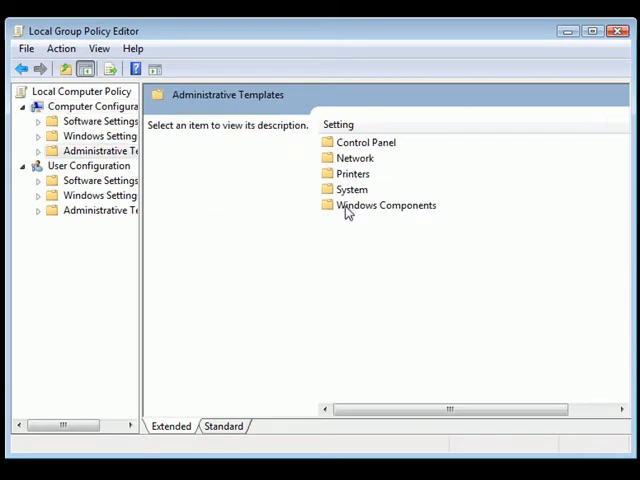
{"action": "double_click", "coordinate": [386, 204]}
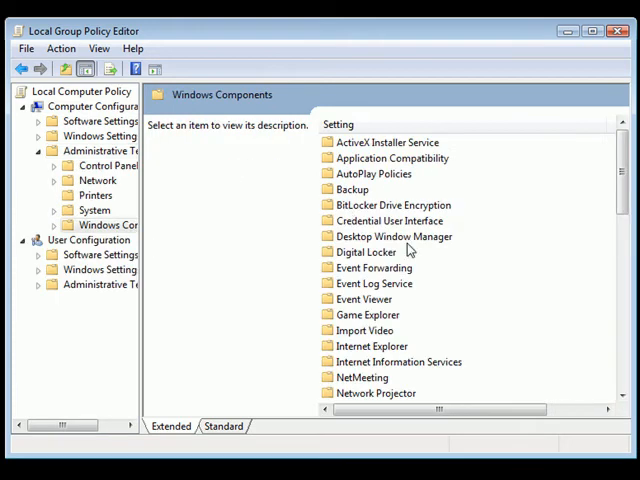
{"action": "mouse_move", "coordinate": [336, 352]}
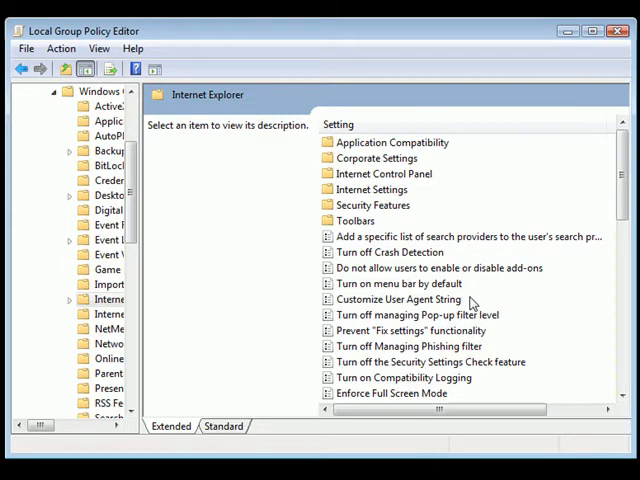
{"action": "mouse_move", "coordinate": [408, 364]}
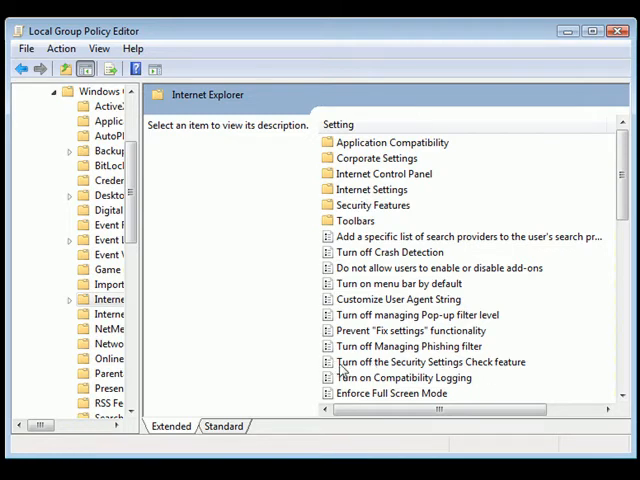
- Review 'Turn off the Security Settings Check feature' and cancel, leaving it Not Configured
{"action": "double_click", "coordinate": [432, 362]}
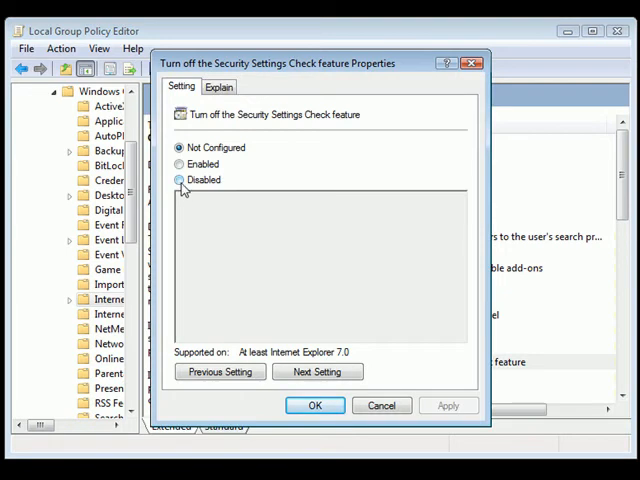
{"action": "mouse_move", "coordinate": [180, 188]}
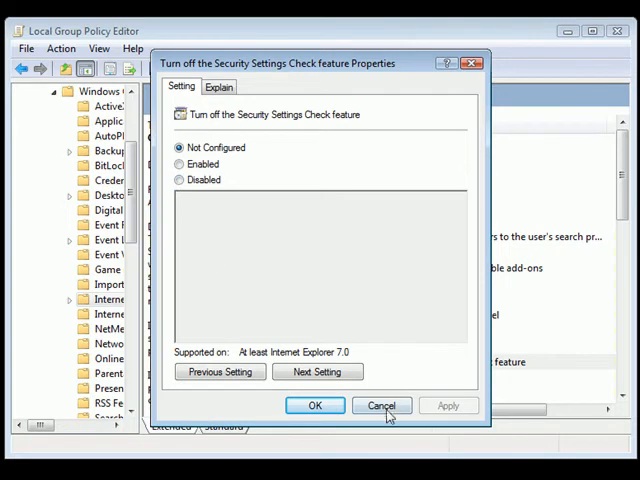
{"action": "left_click", "coordinate": [380, 404]}
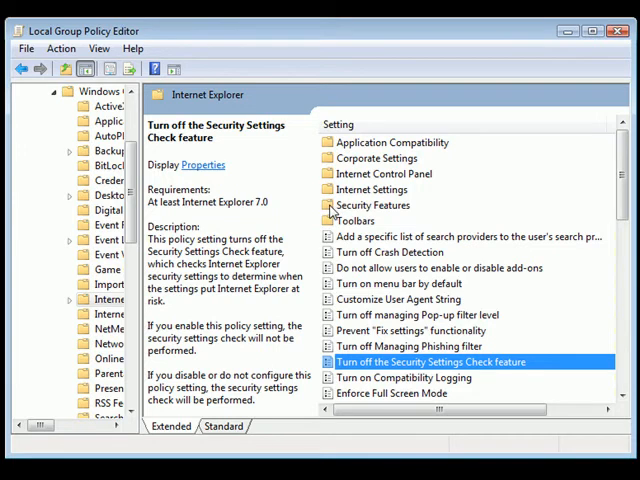
- Expand Security Features and then Information Bar to list its three process policies
{"action": "double_click", "coordinate": [372, 204]}
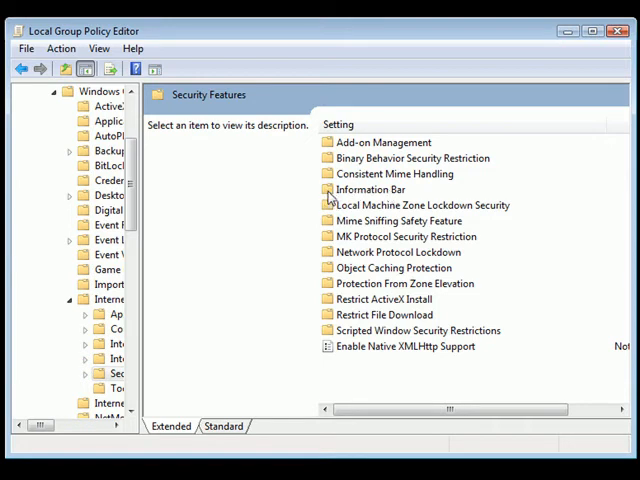
{"action": "double_click", "coordinate": [370, 188]}
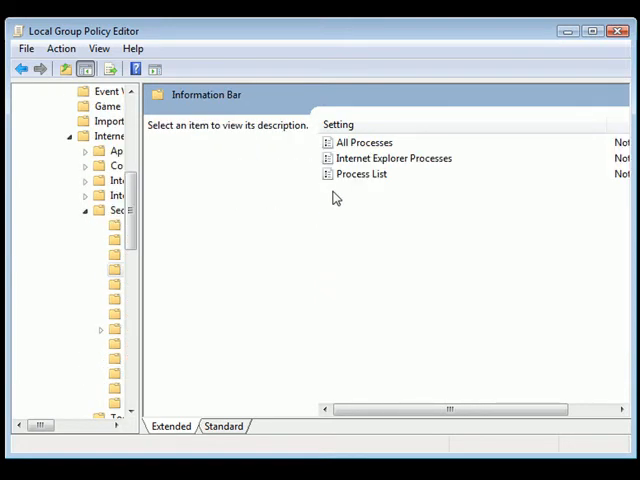
{"action": "mouse_move", "coordinate": [336, 150]}
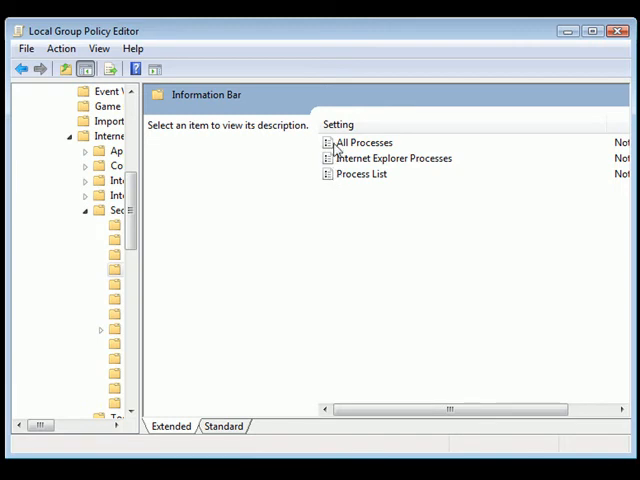
{"action": "mouse_move", "coordinate": [370, 168]}
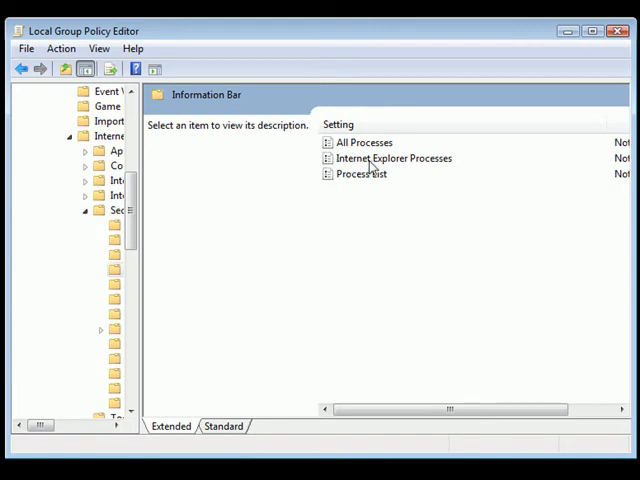
- Review the Internet Explorer Processes policy and cancel, leaving it unchanged
{"action": "double_click", "coordinate": [394, 158]}
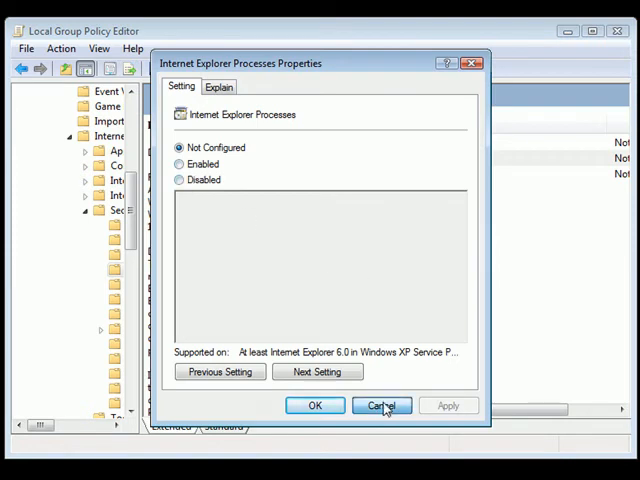
{"action": "left_click", "coordinate": [382, 404]}
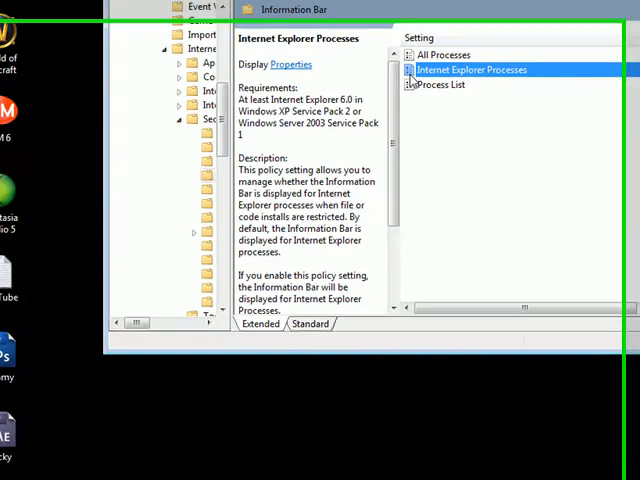
{"action": "left_click", "coordinate": [18, 468]}
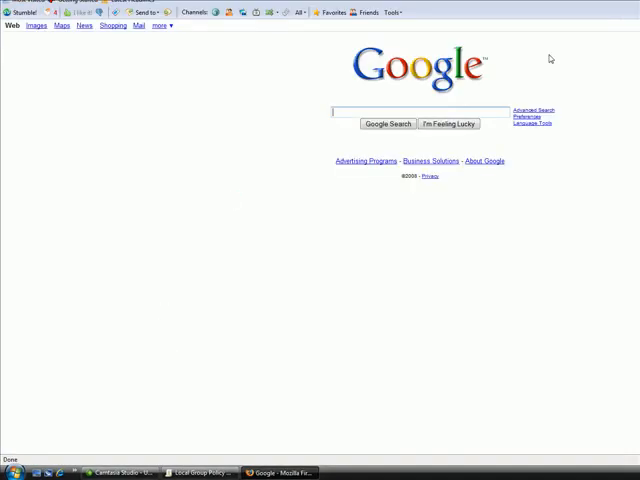
{"action": "left_click", "coordinate": [204, 472]}
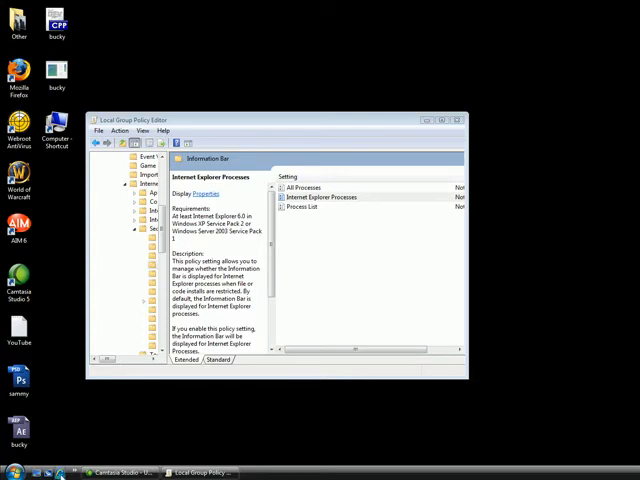
{"action": "mouse_move", "coordinate": [62, 470]}
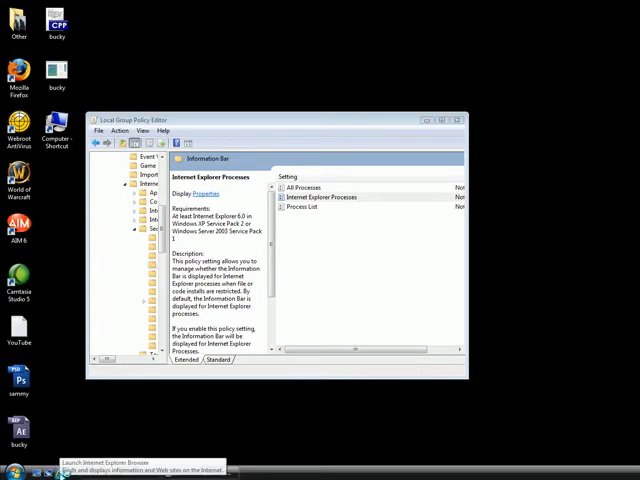
{"action": "left_click", "coordinate": [62, 470]}
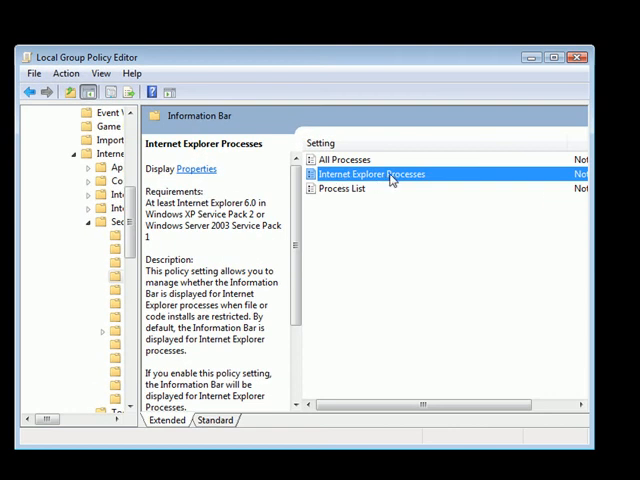
{"action": "double_click", "coordinate": [372, 172]}
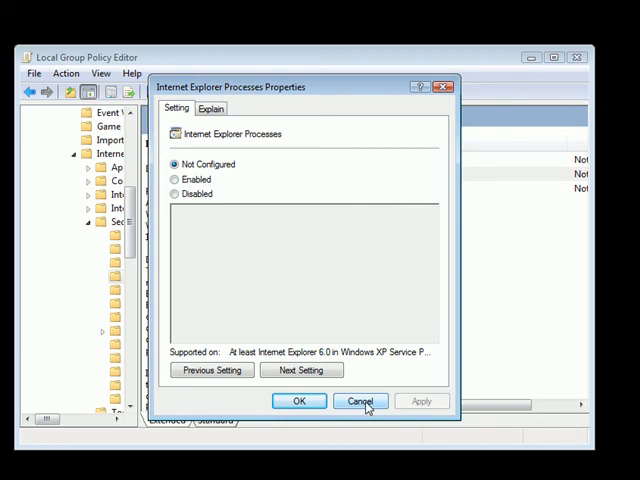
{"action": "left_click", "coordinate": [360, 400]}
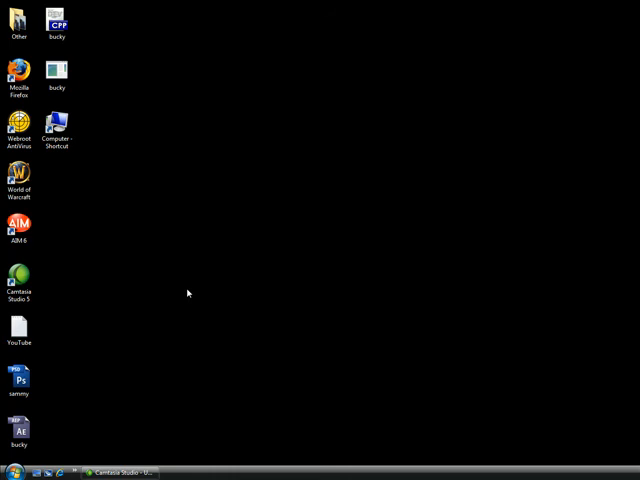
{"action": "mouse_move", "coordinate": [180, 296]}
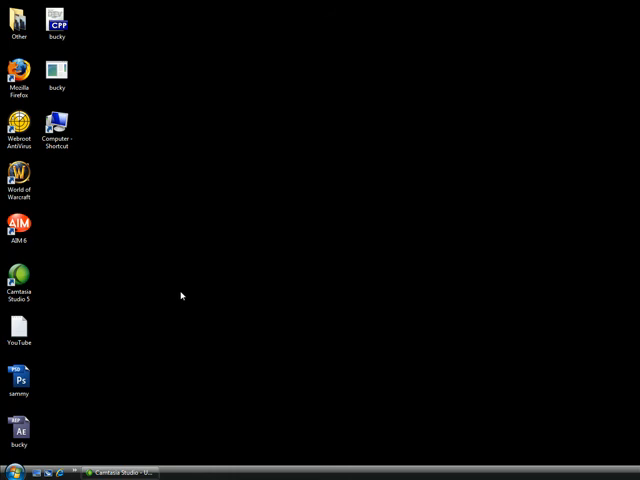
{"action": "mouse_move", "coordinate": [244, 412]}
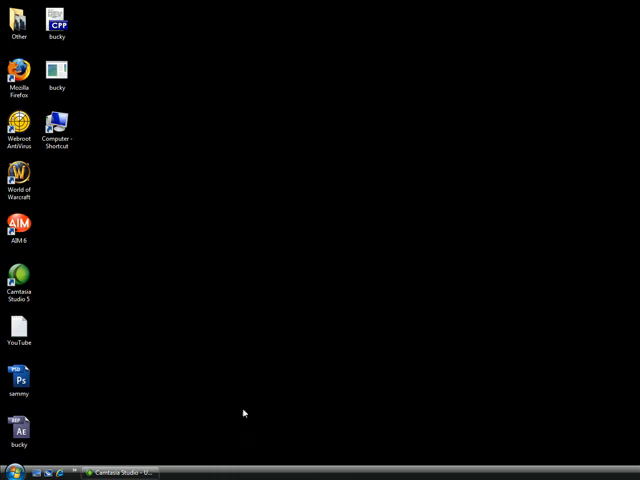